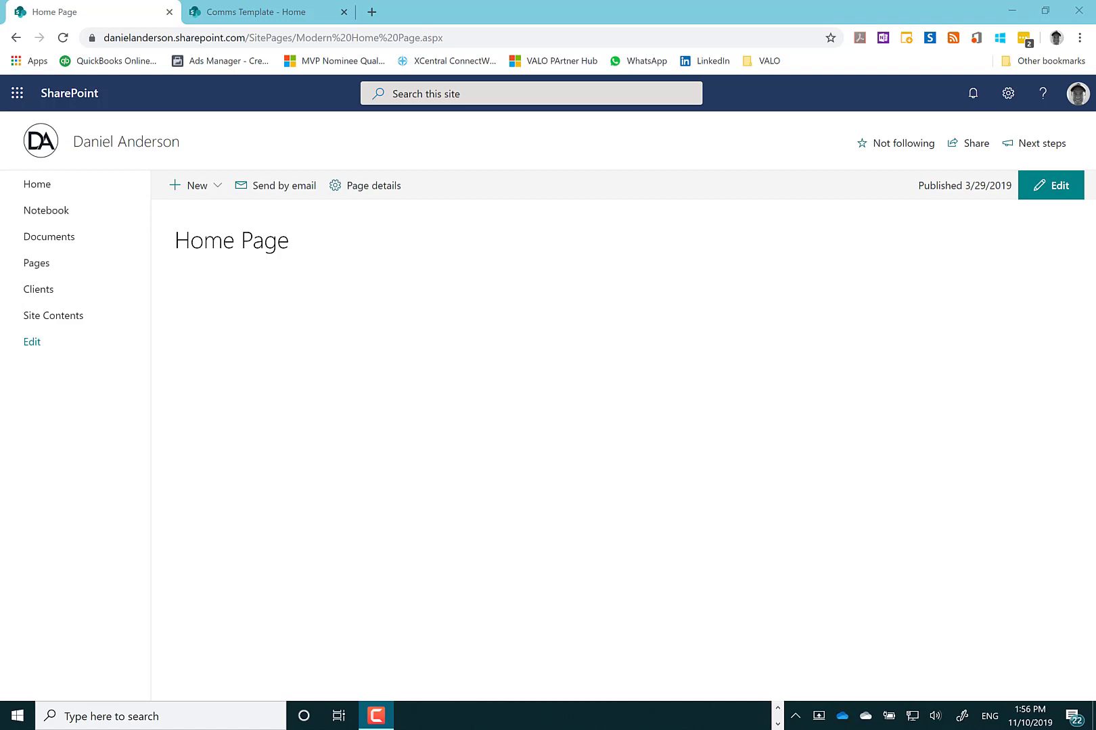
pyautogui.moveTo(328, 265)
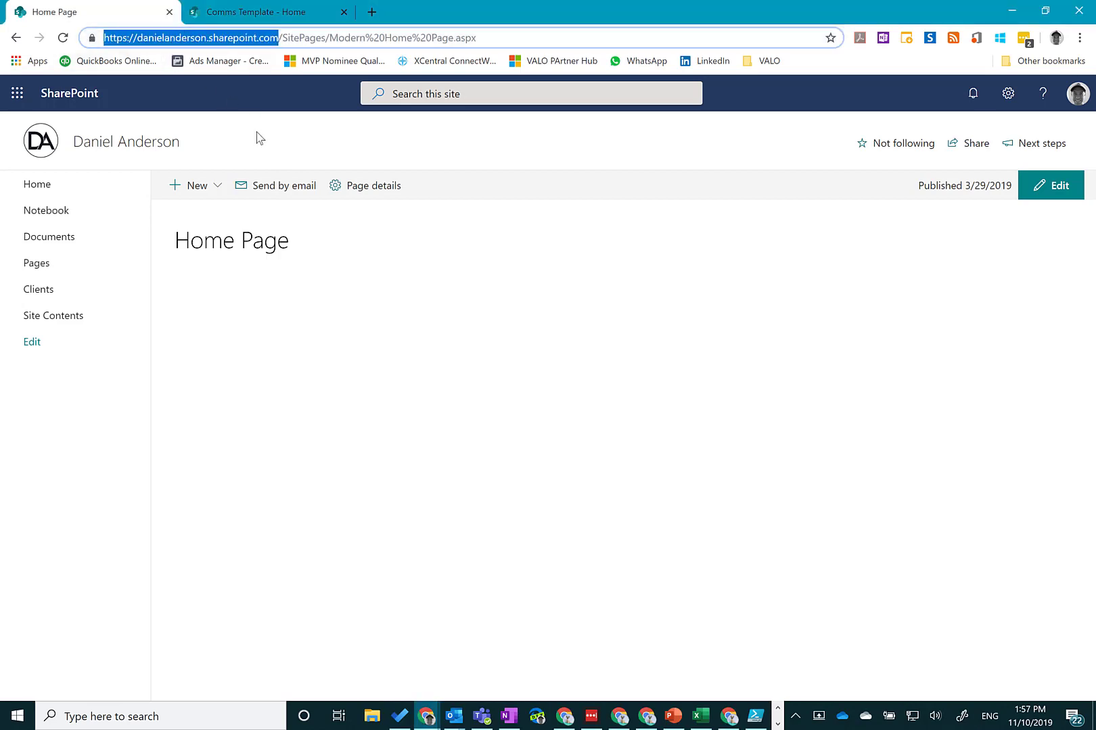
pyautogui.moveTo(263, 63)
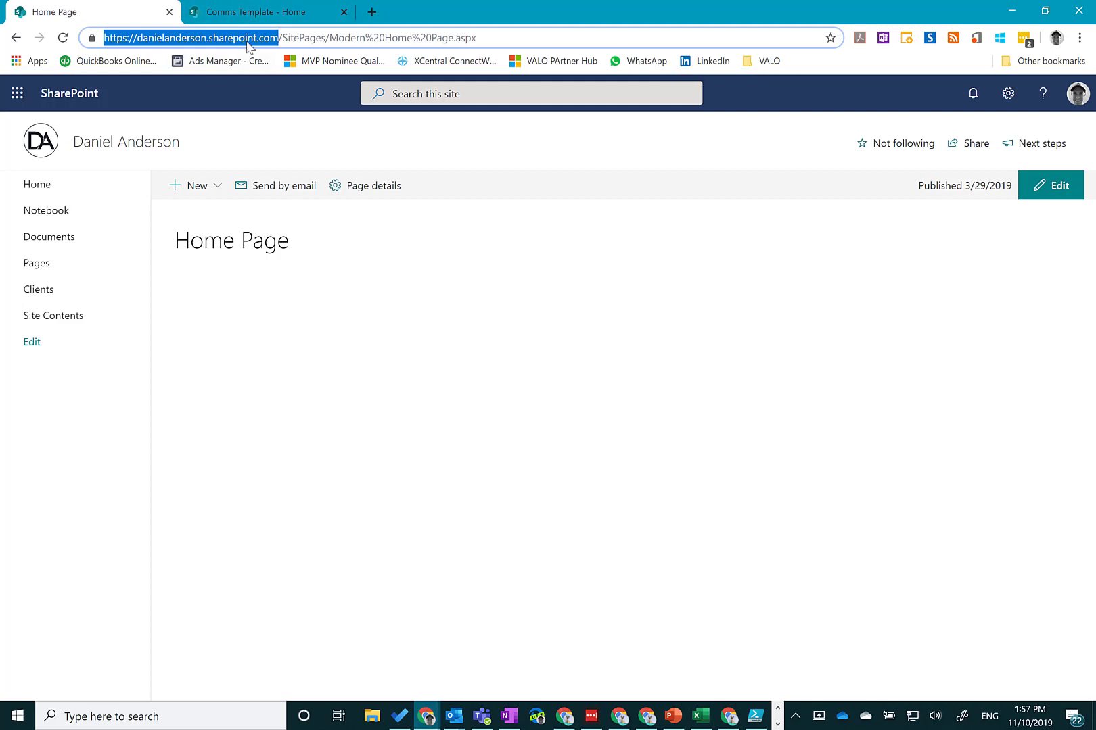
# Select the whole Invoke-SPOSiteSwap line in the connected script so it can run alone.
pyautogui.click(258, 12)
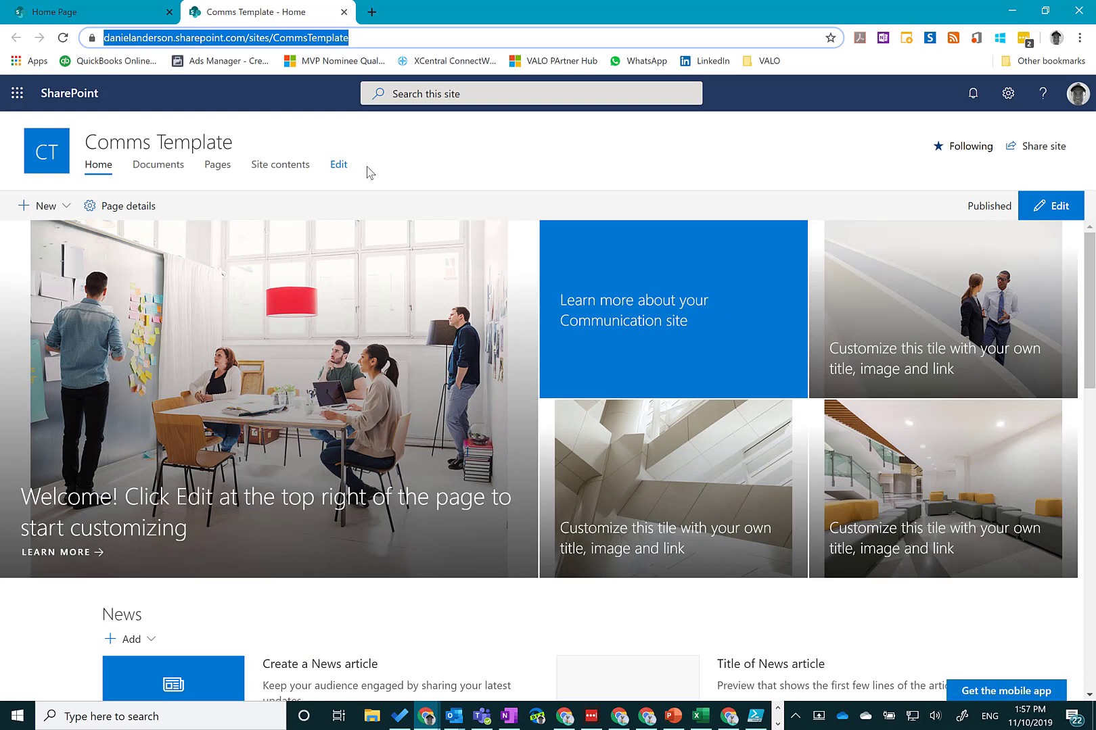
pyautogui.moveTo(393, 162)
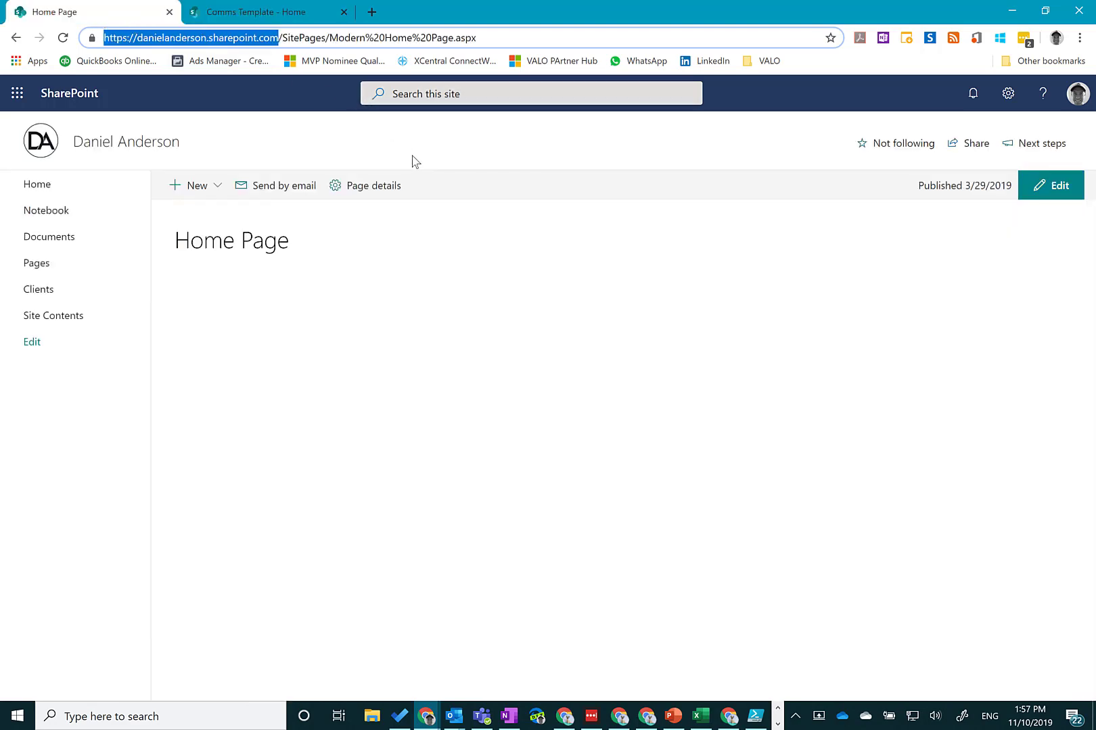
pyautogui.moveTo(322, 134)
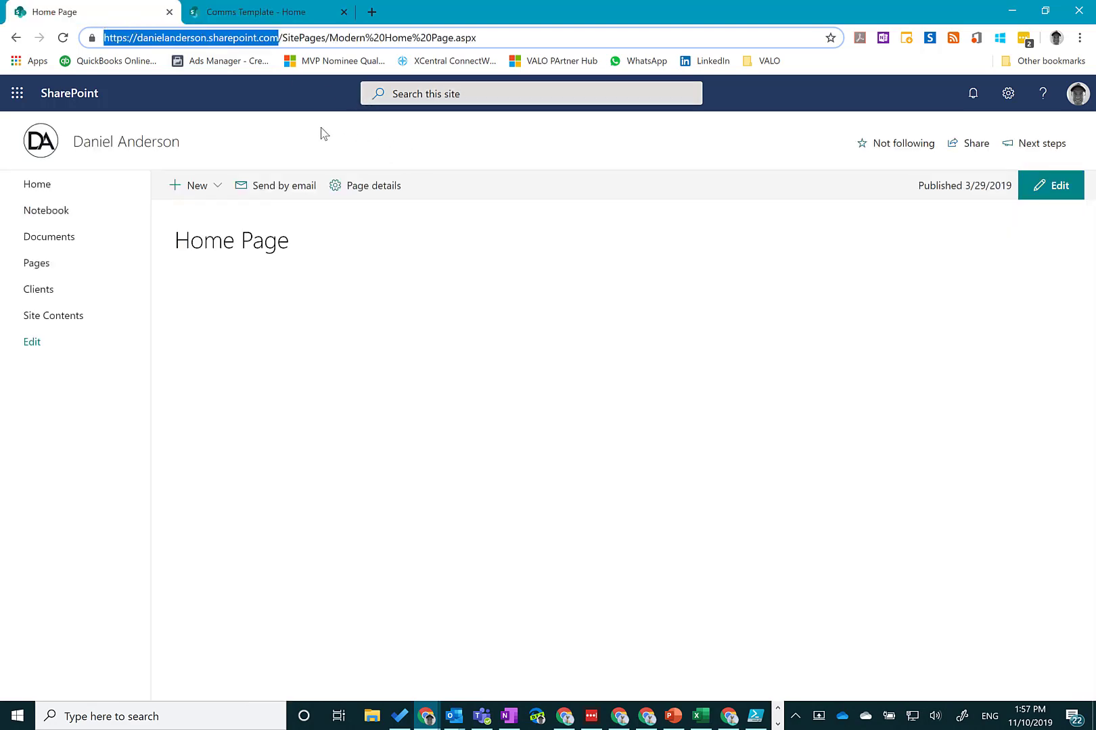
pyautogui.moveTo(274, 53)
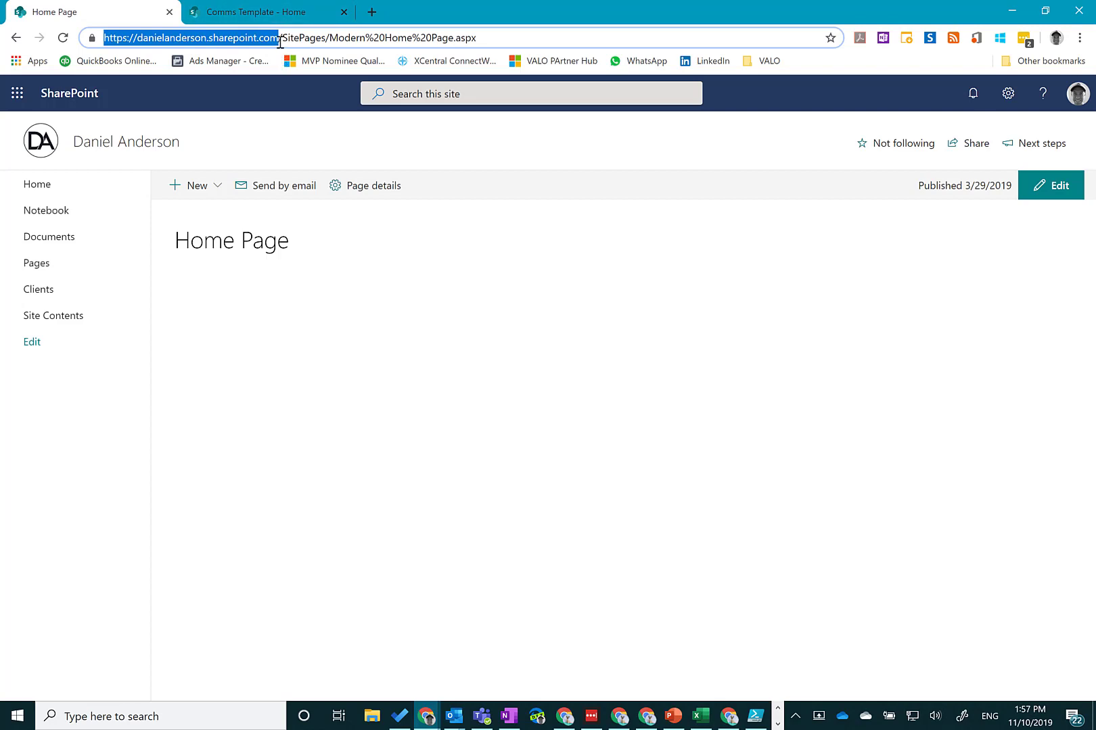
pyautogui.moveTo(269, 13)
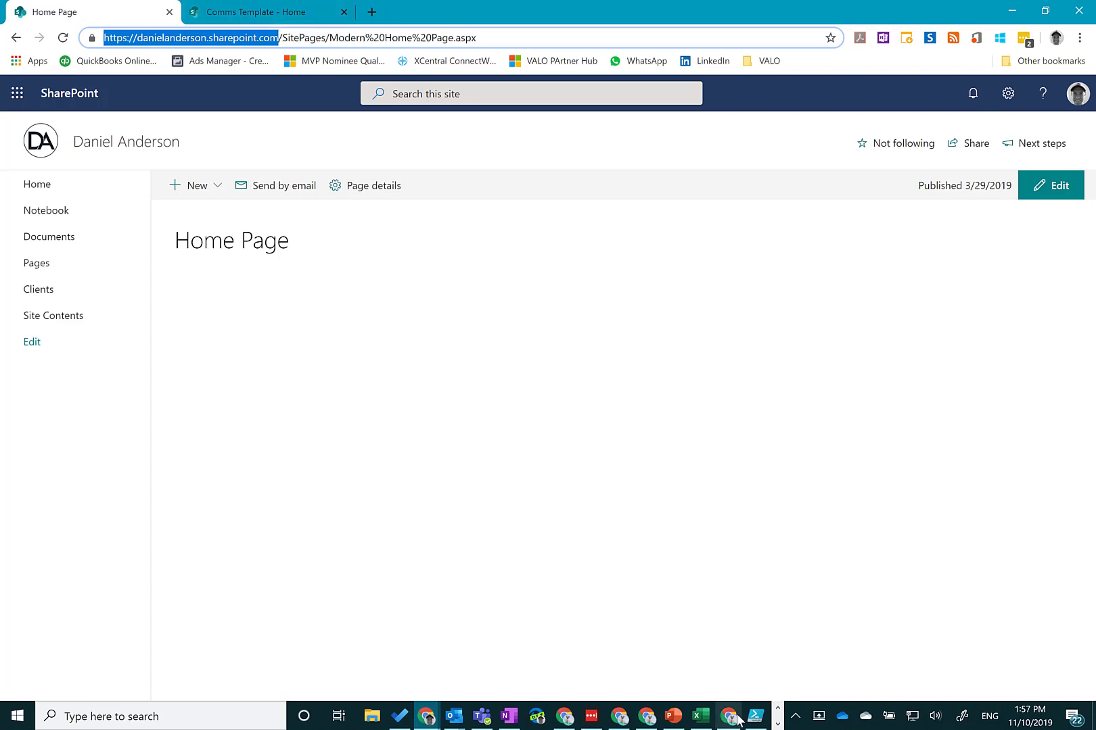
pyautogui.click(754, 715)
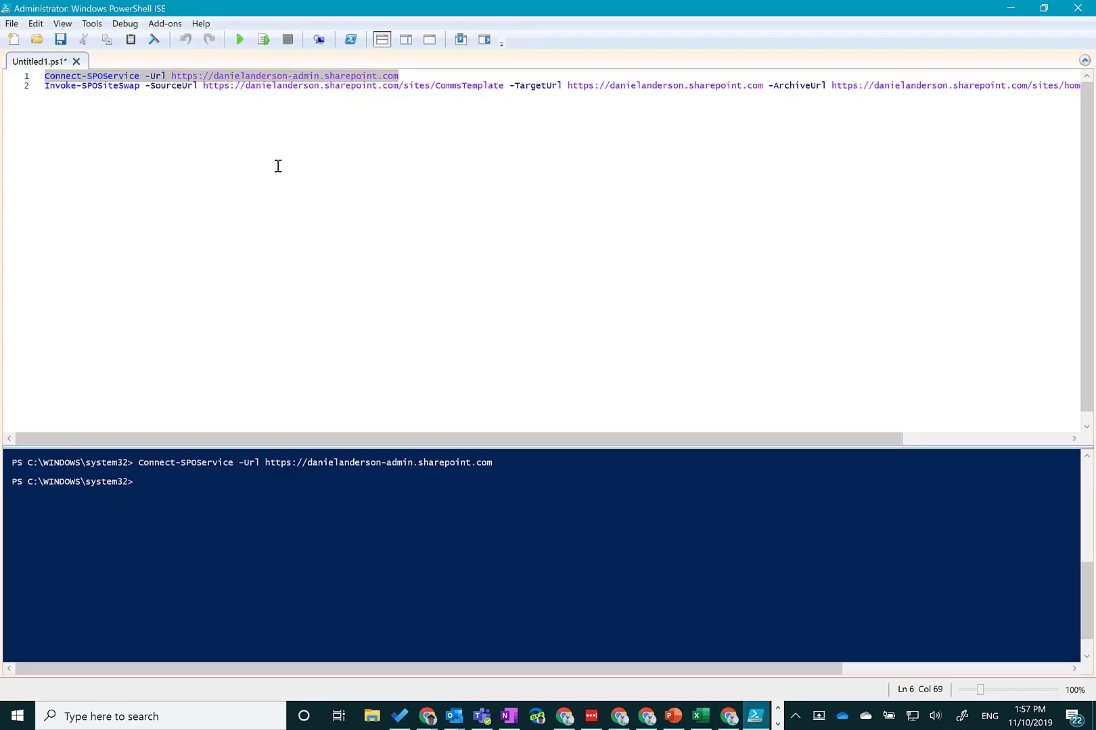
pyautogui.click(90, 85)
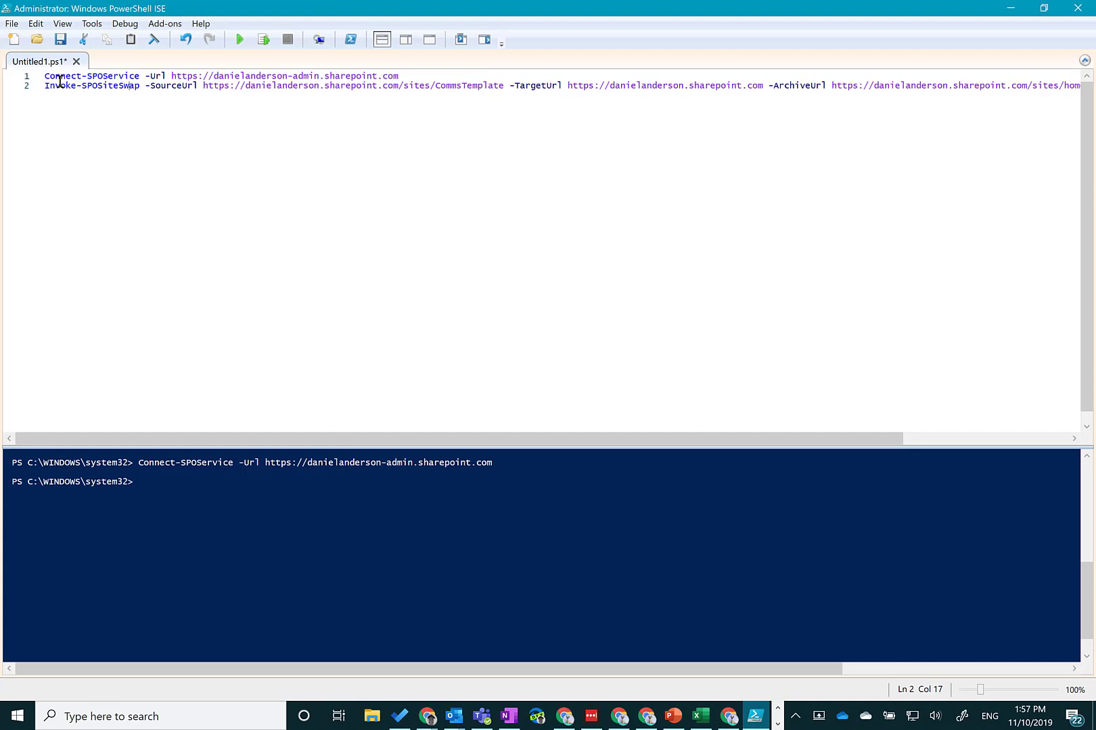
pyautogui.moveTo(204, 101)
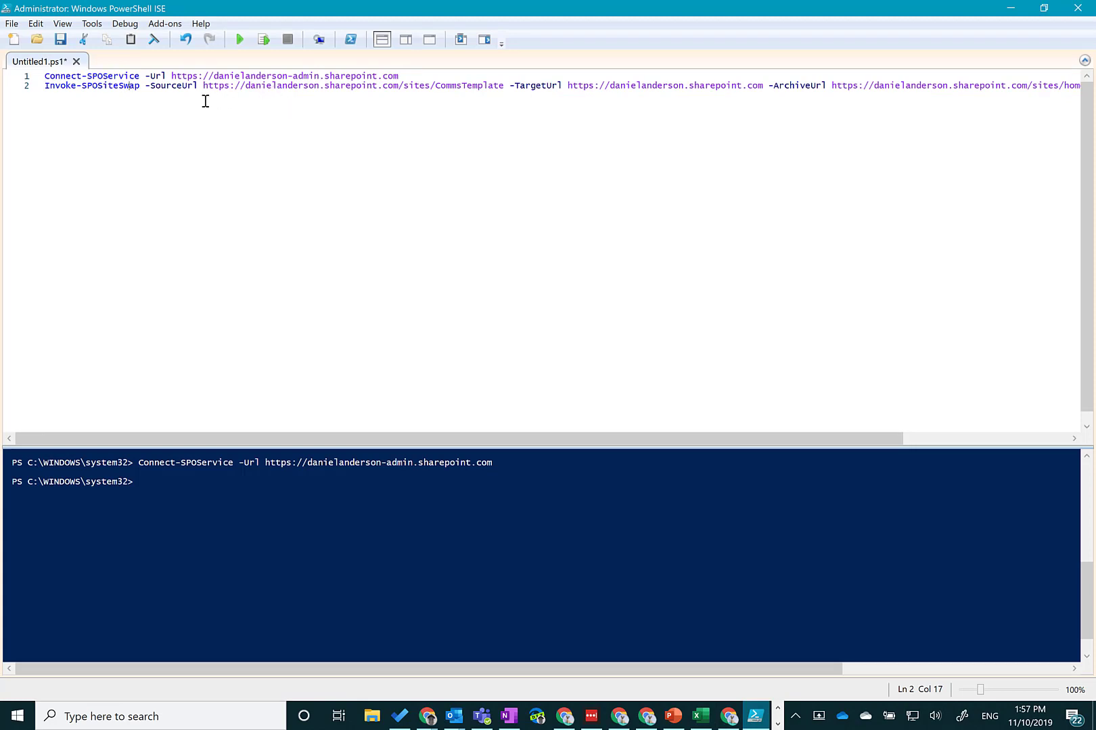
pyautogui.moveTo(46, 86)
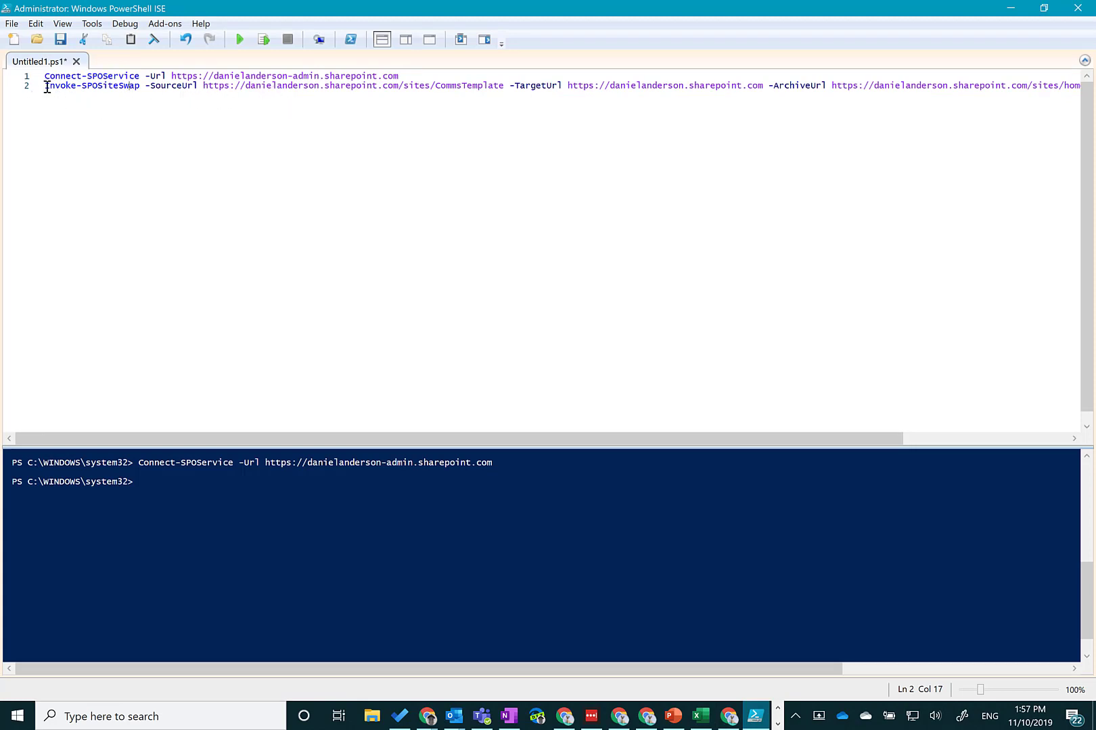
pyautogui.doubleClick(83, 85)
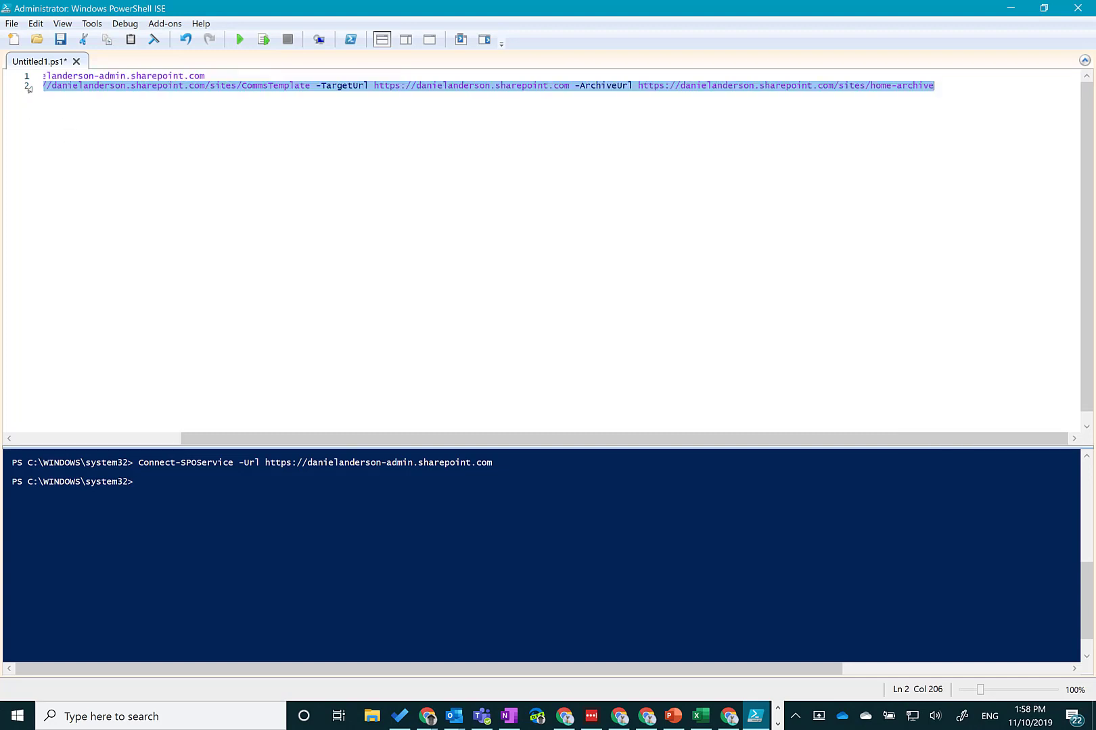
# Run only the selected Invoke-SPOSiteSwap command with Run Selection (F8).
pyautogui.click(238, 39)
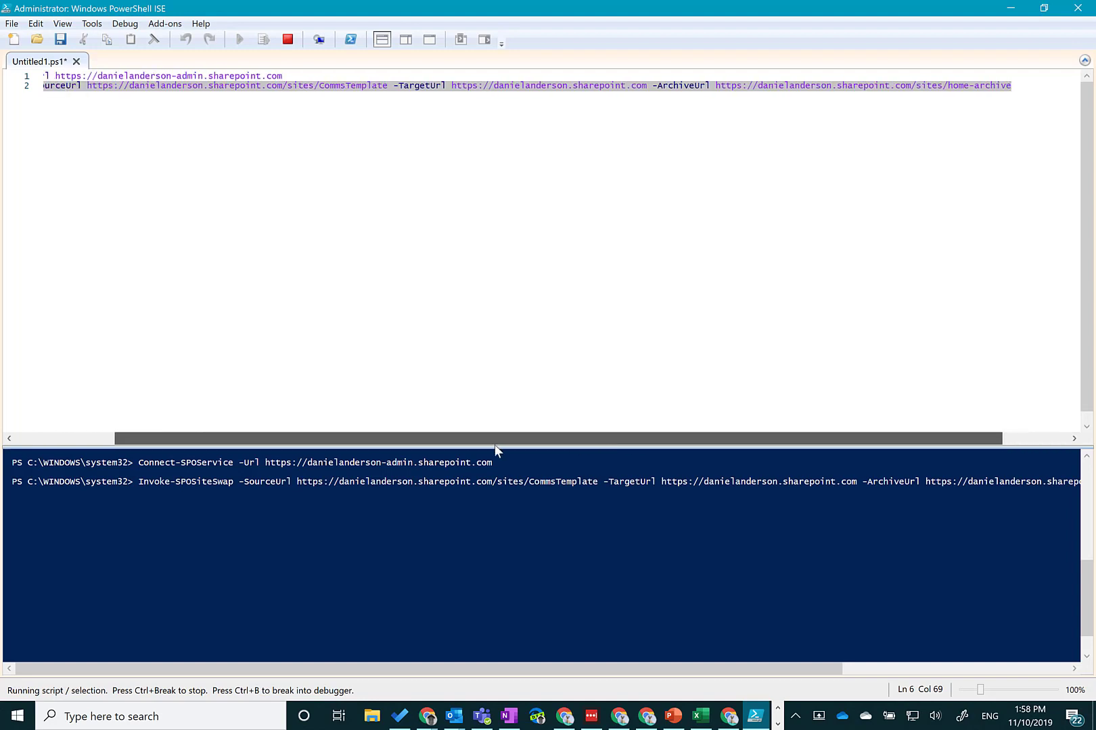
pyautogui.hscroll(-3)
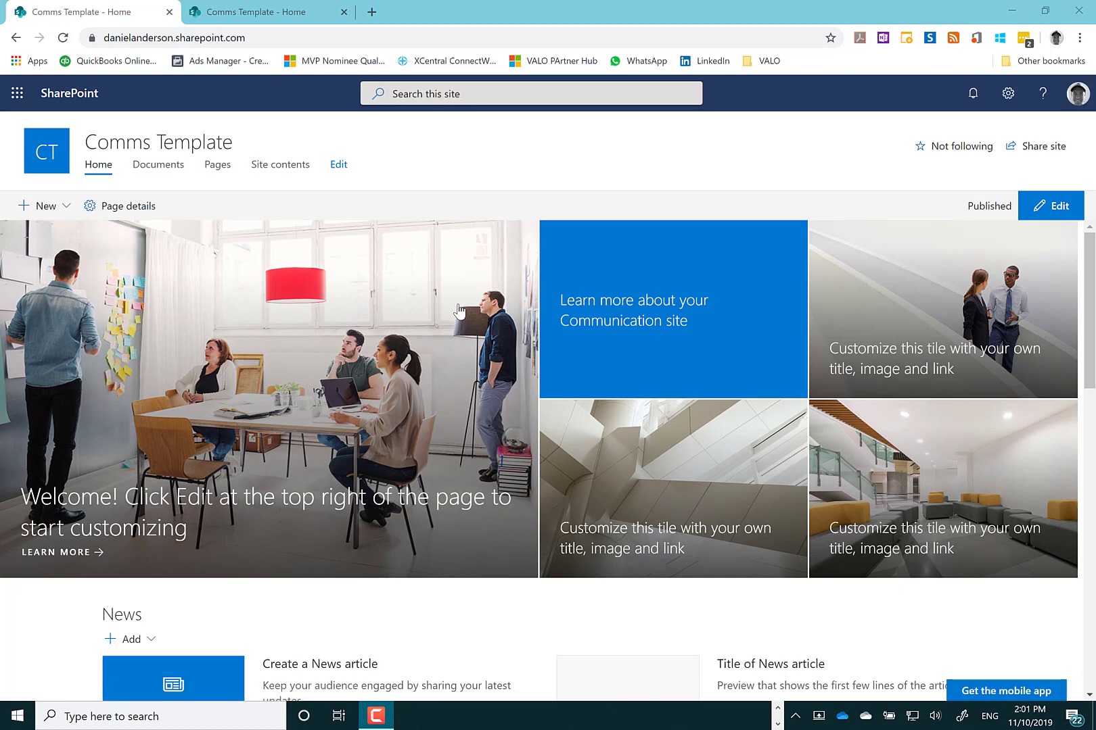
pyautogui.moveTo(504, 276)
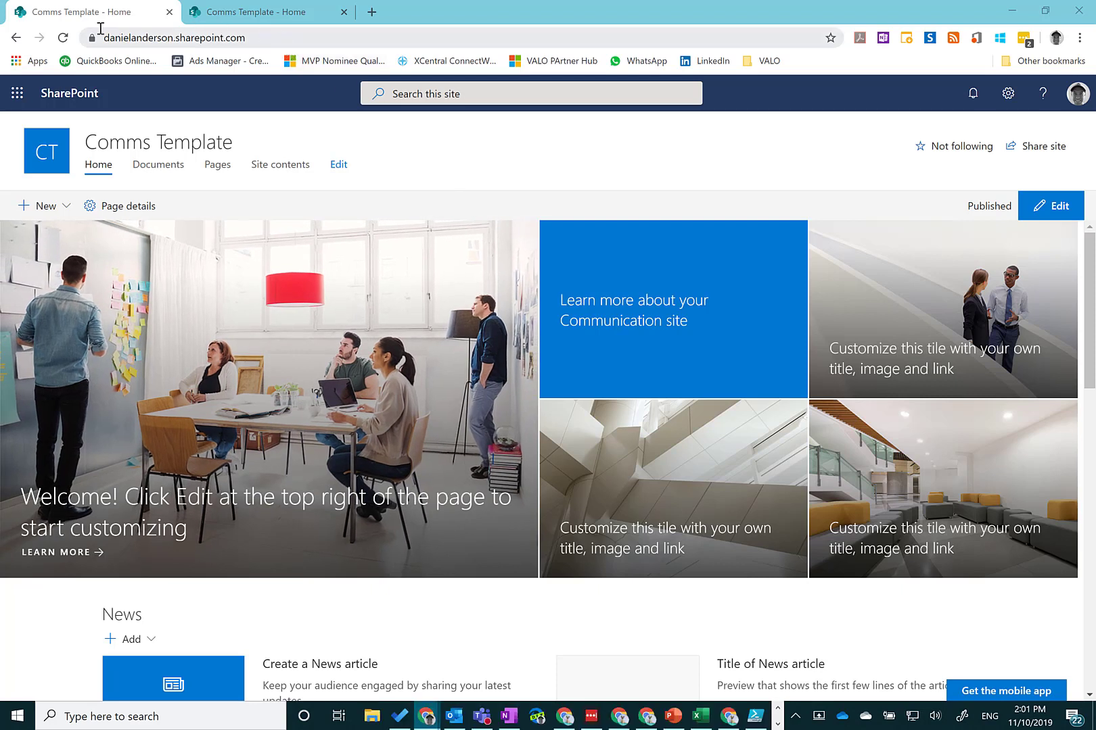
# Compare the root site address with the /sites/CommsTemplate site to confirm both show Comms Template.
pyautogui.click(175, 37)
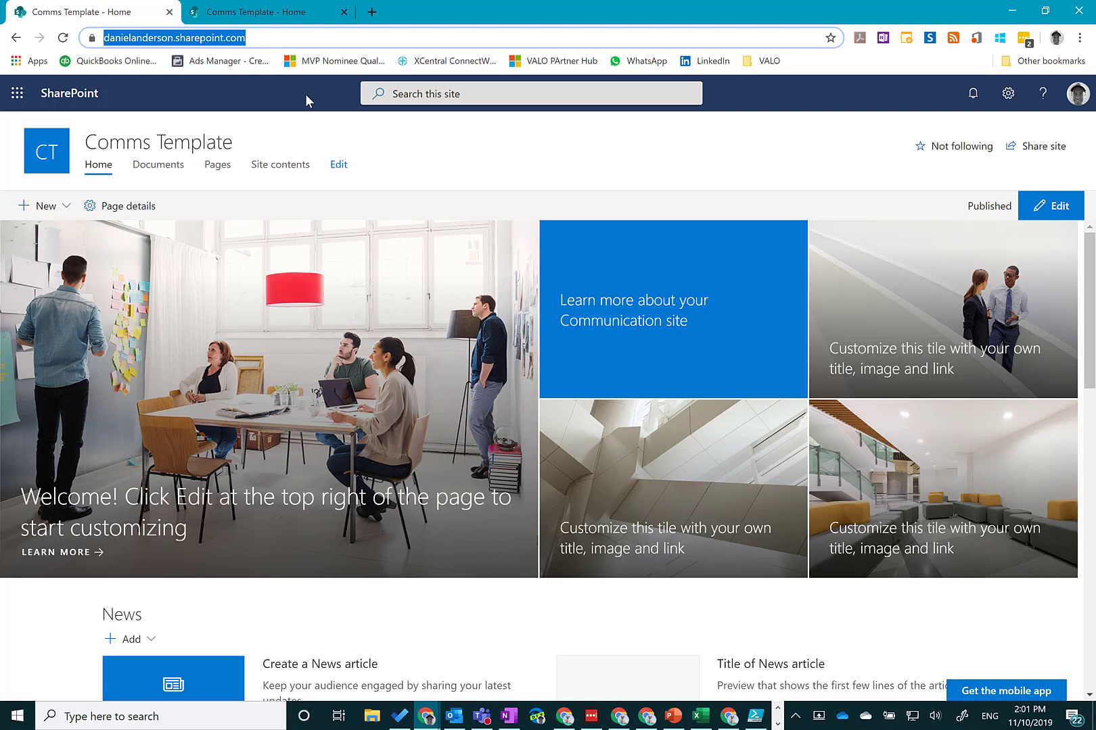
pyautogui.moveTo(373, 154)
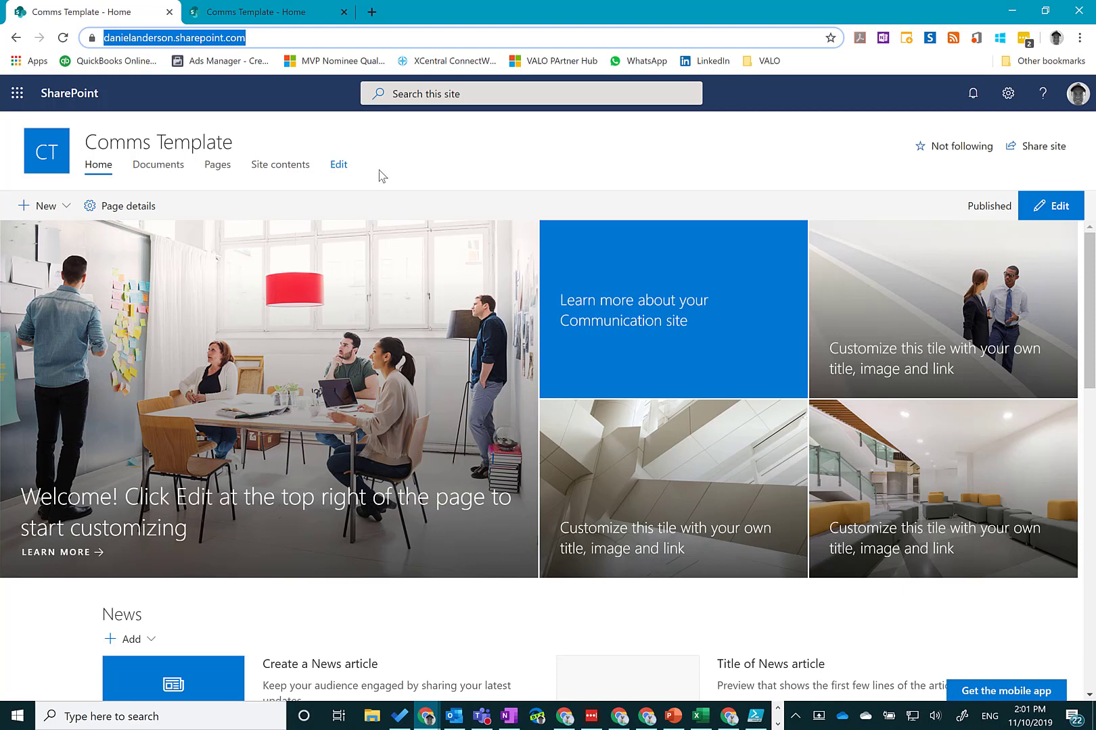
pyautogui.moveTo(402, 185)
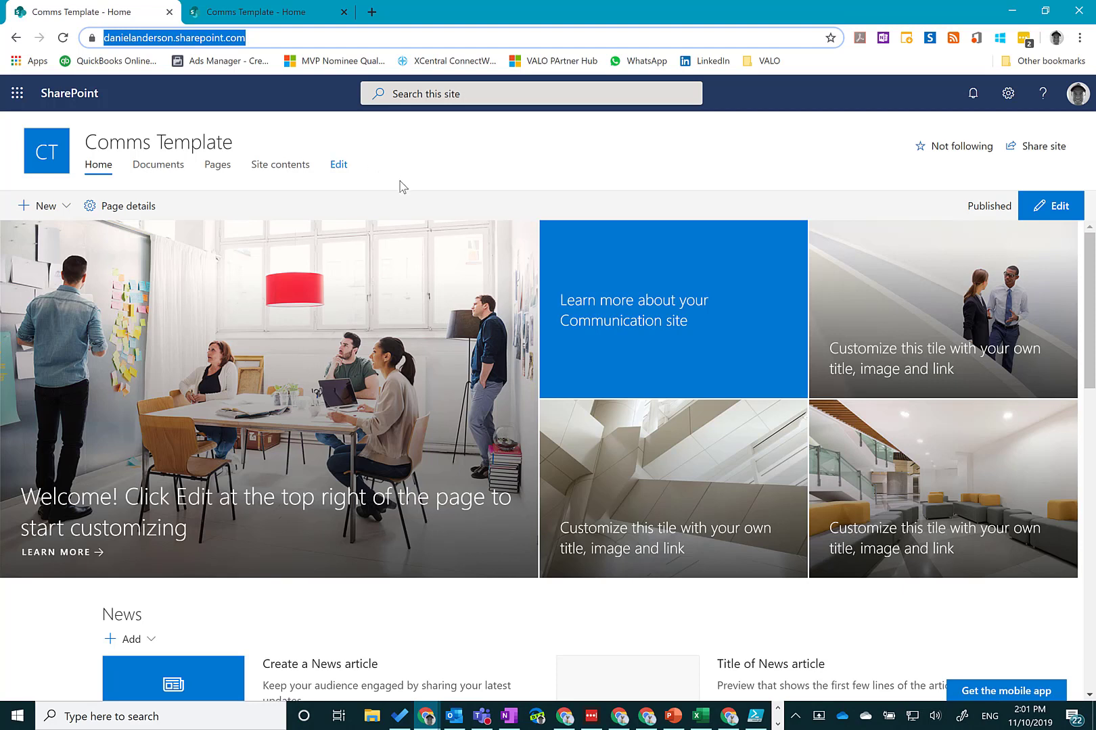
pyautogui.scroll(-3)
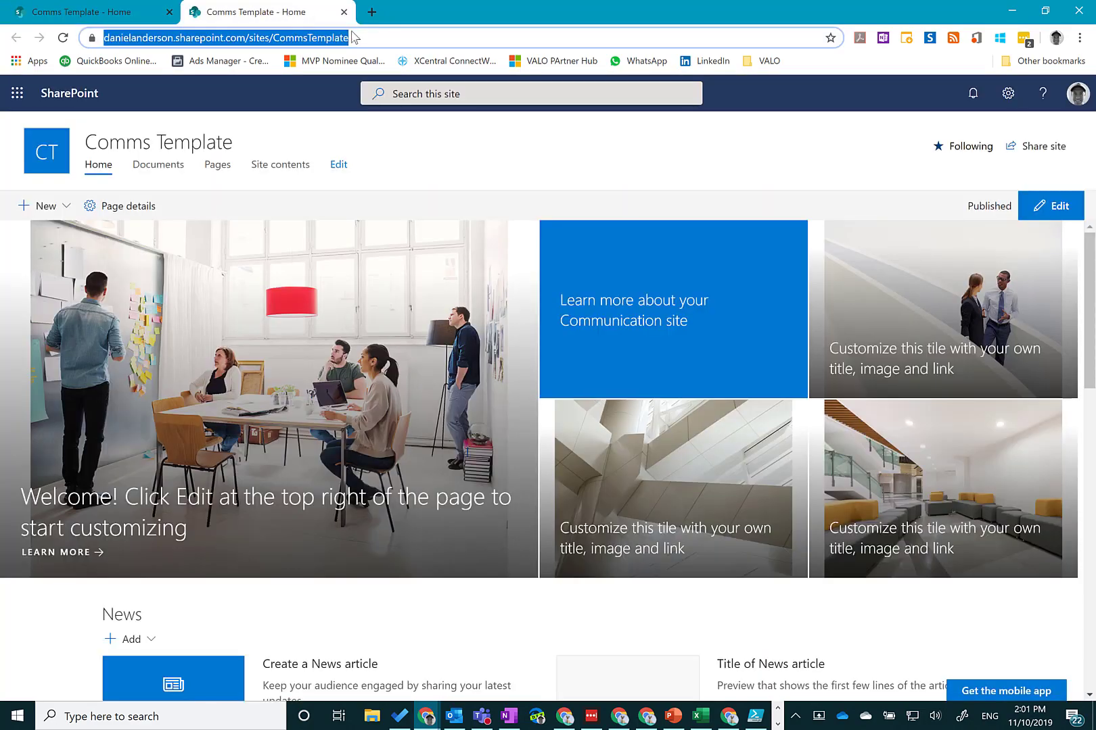
pyautogui.moveTo(88, 12)
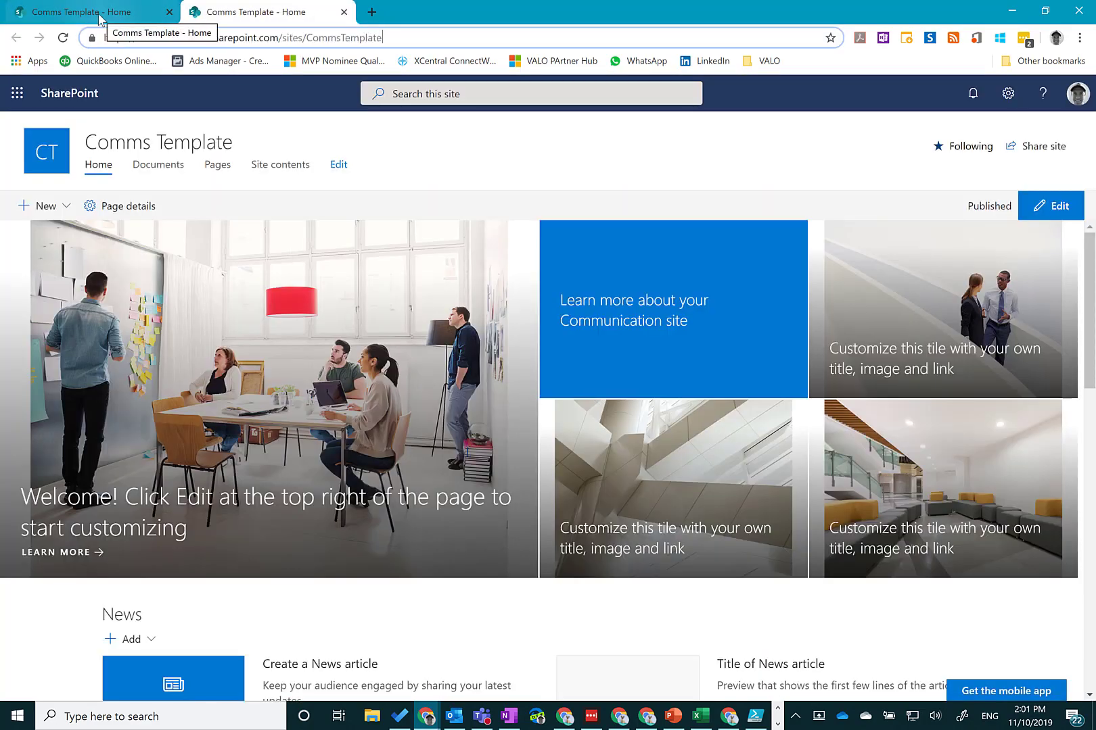
pyautogui.click(967, 146)
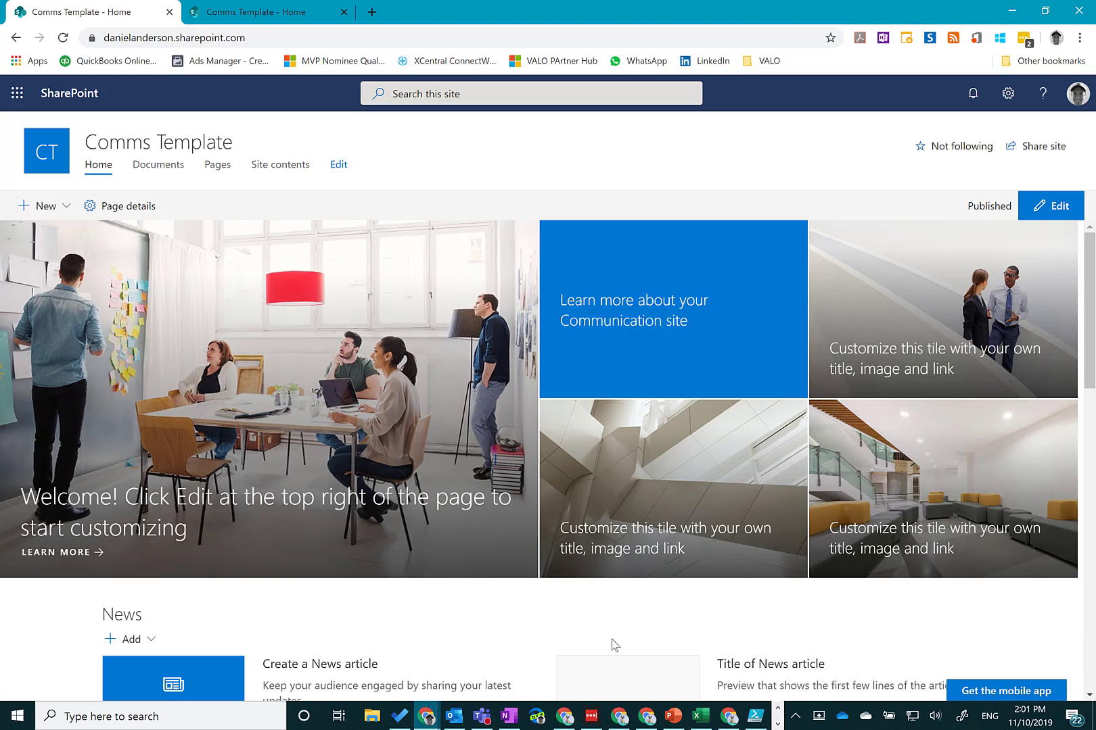
# Bring the swap script back up and scroll to the -ArchiveUrl home-archive value.
pyautogui.click(756, 716)
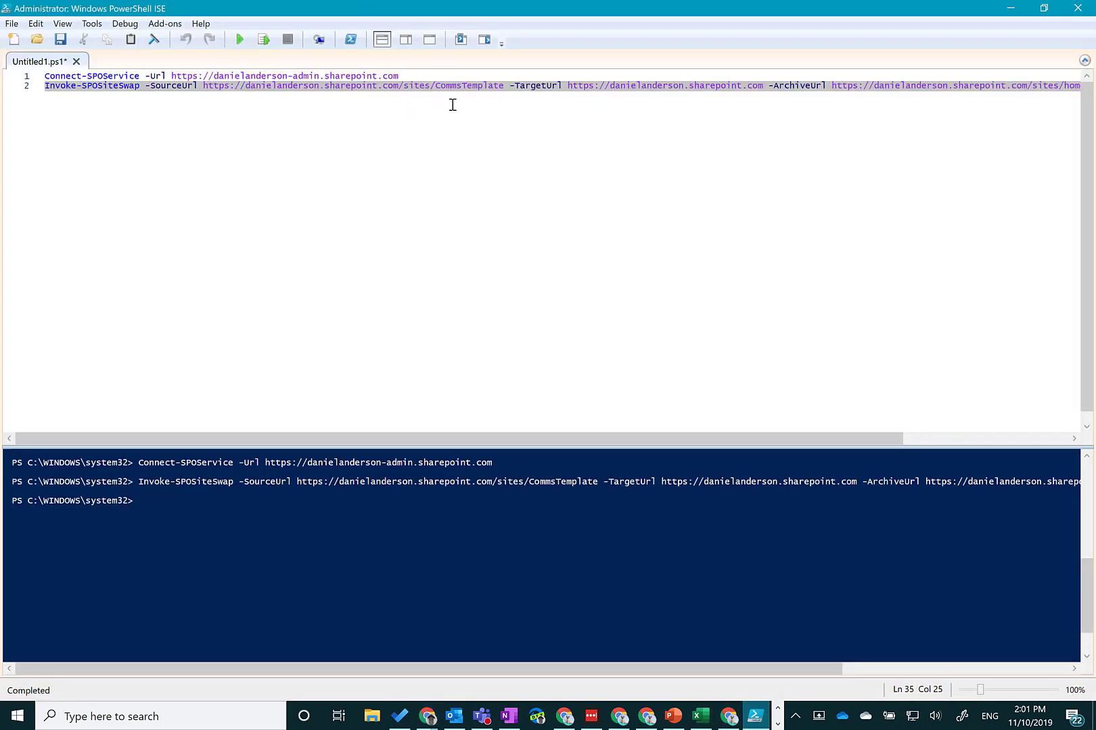
pyautogui.hscroll(3)
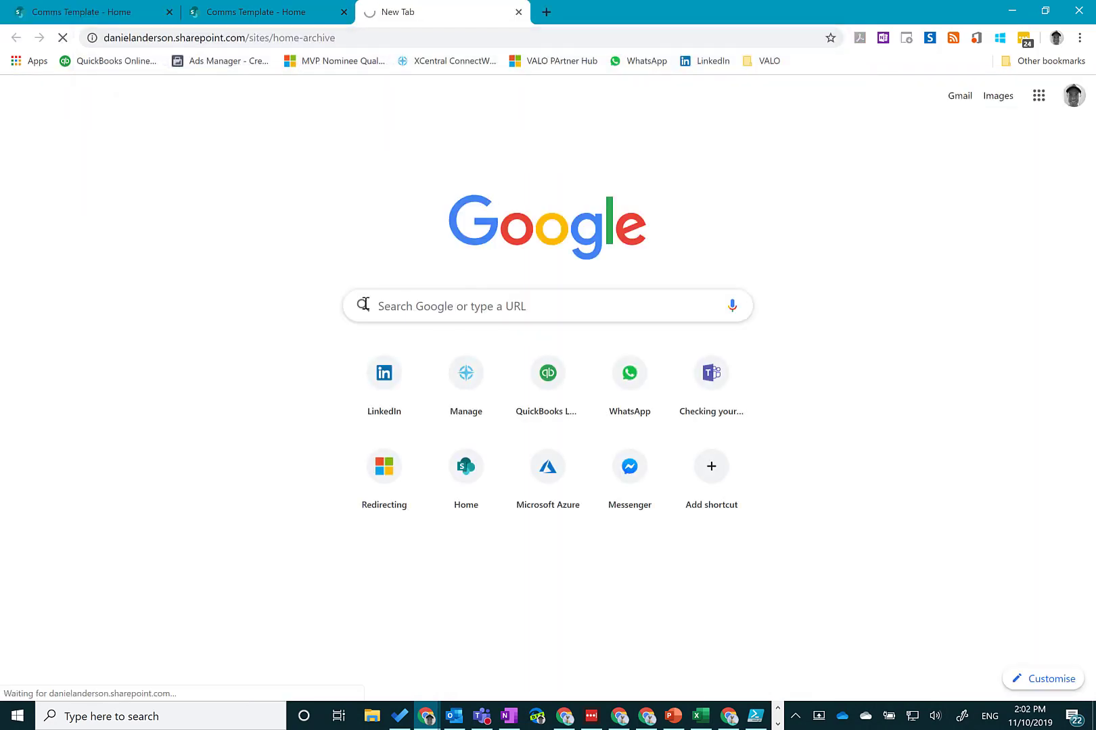
pyautogui.click(466, 466)
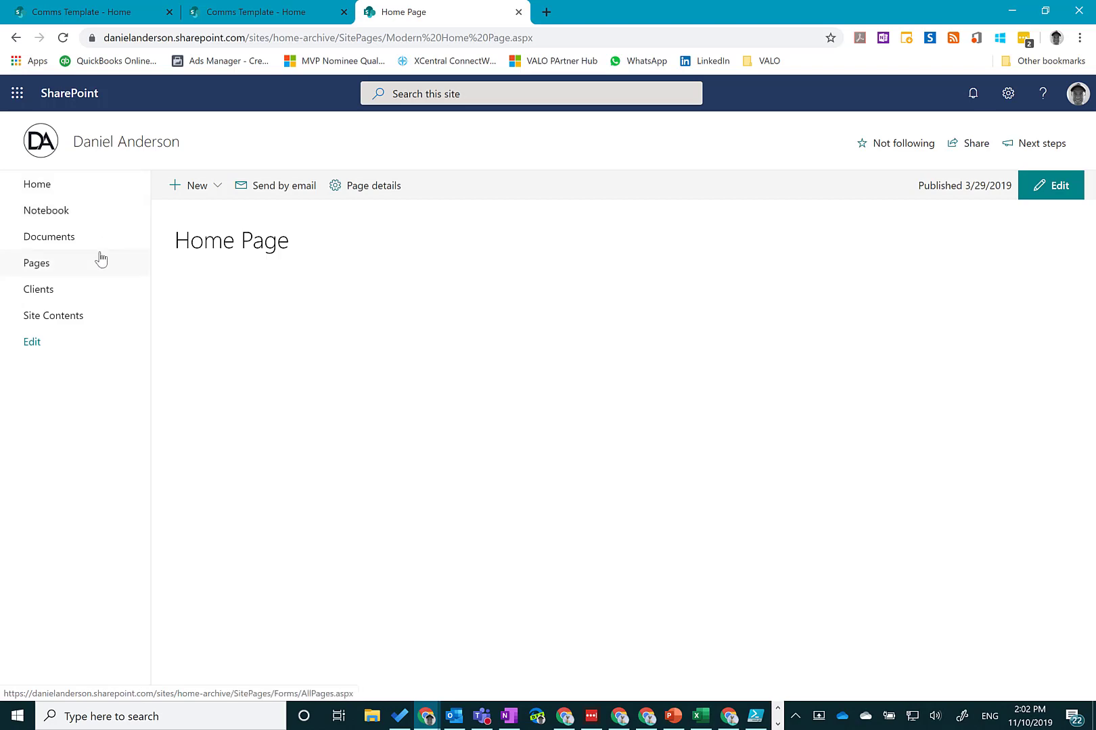
pyautogui.click(37, 263)
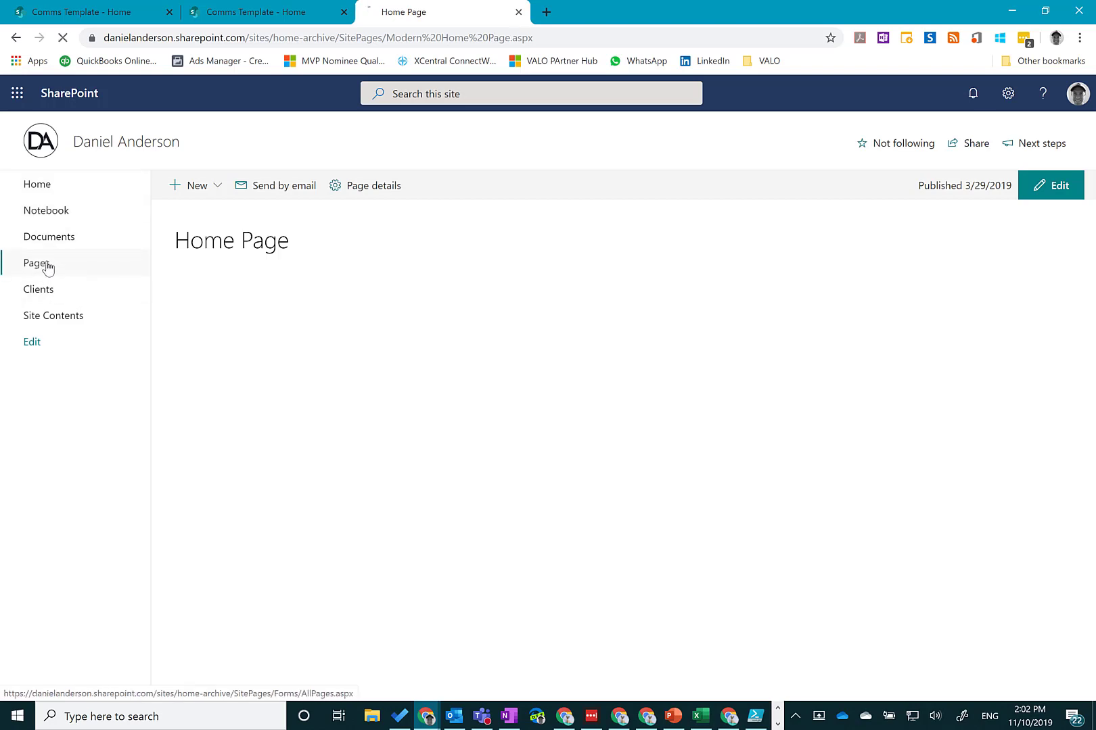
# View the archived site's Site Pages library listing Home.aspx and Modern Home Page.aspx.
pyautogui.click(38, 264)
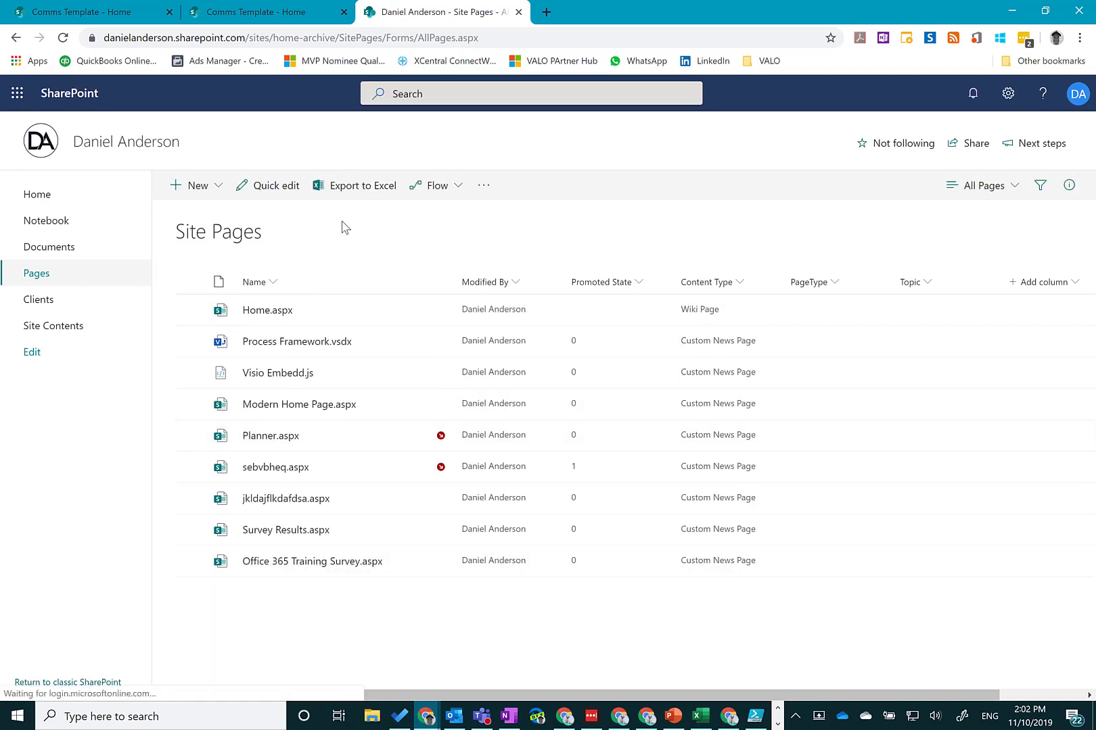
pyautogui.moveTo(540, 445)
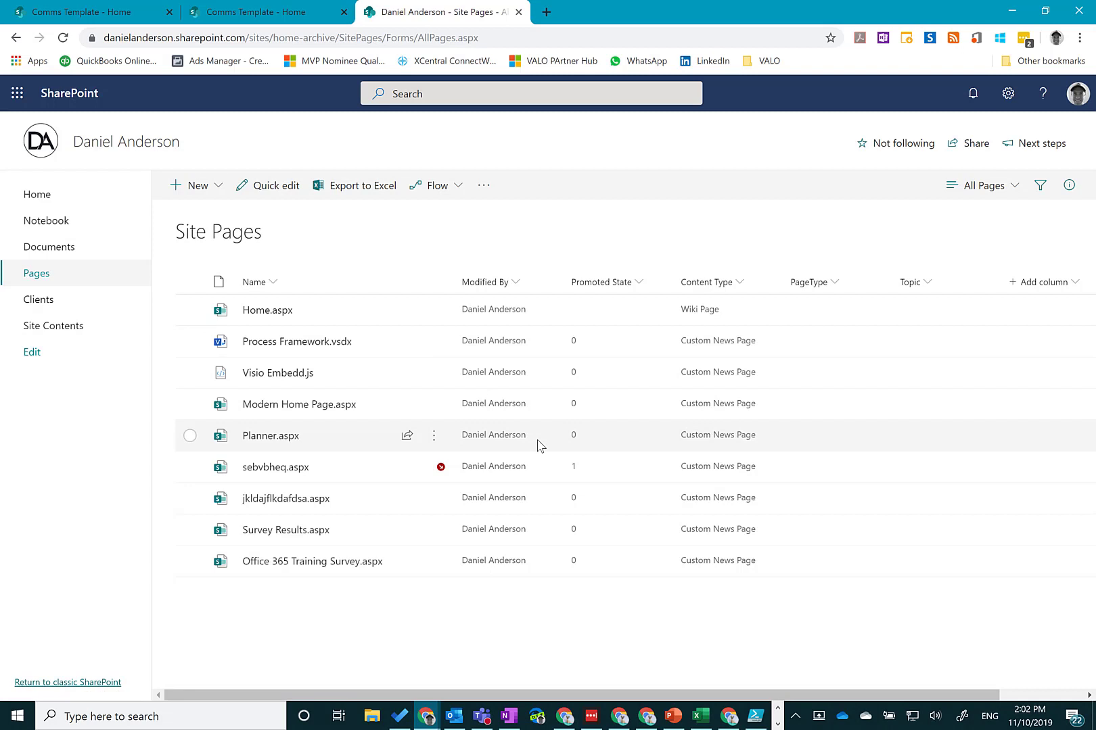
pyautogui.moveTo(529, 383)
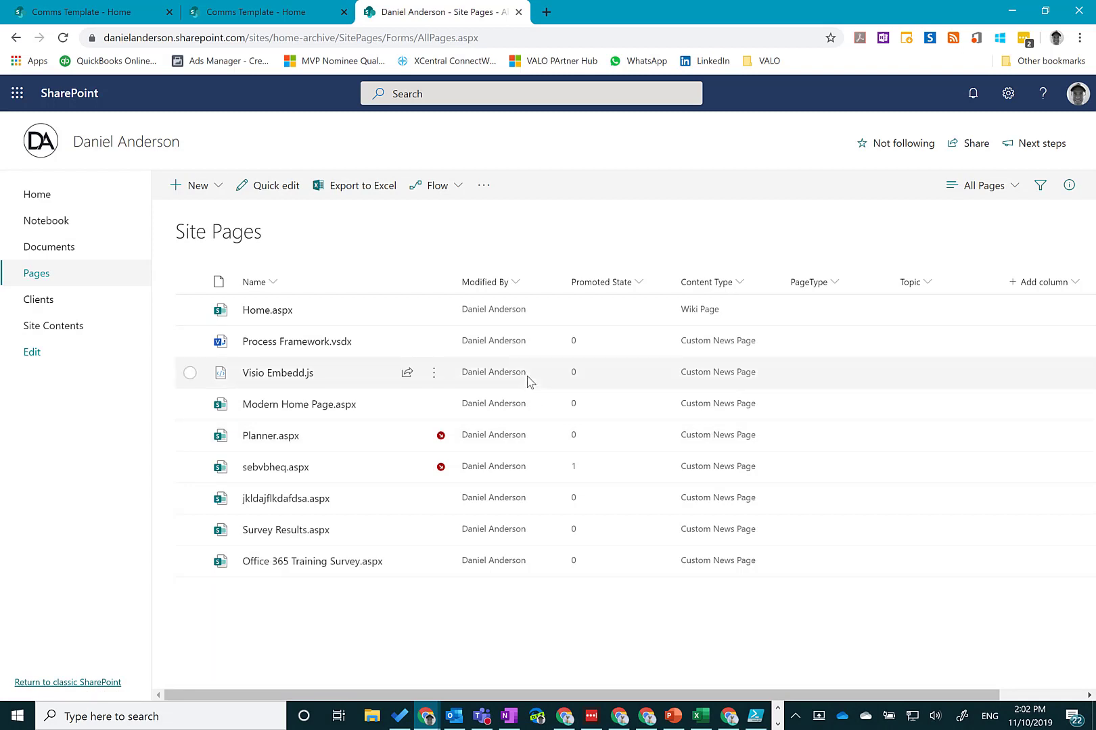
pyautogui.moveTo(802, 721)
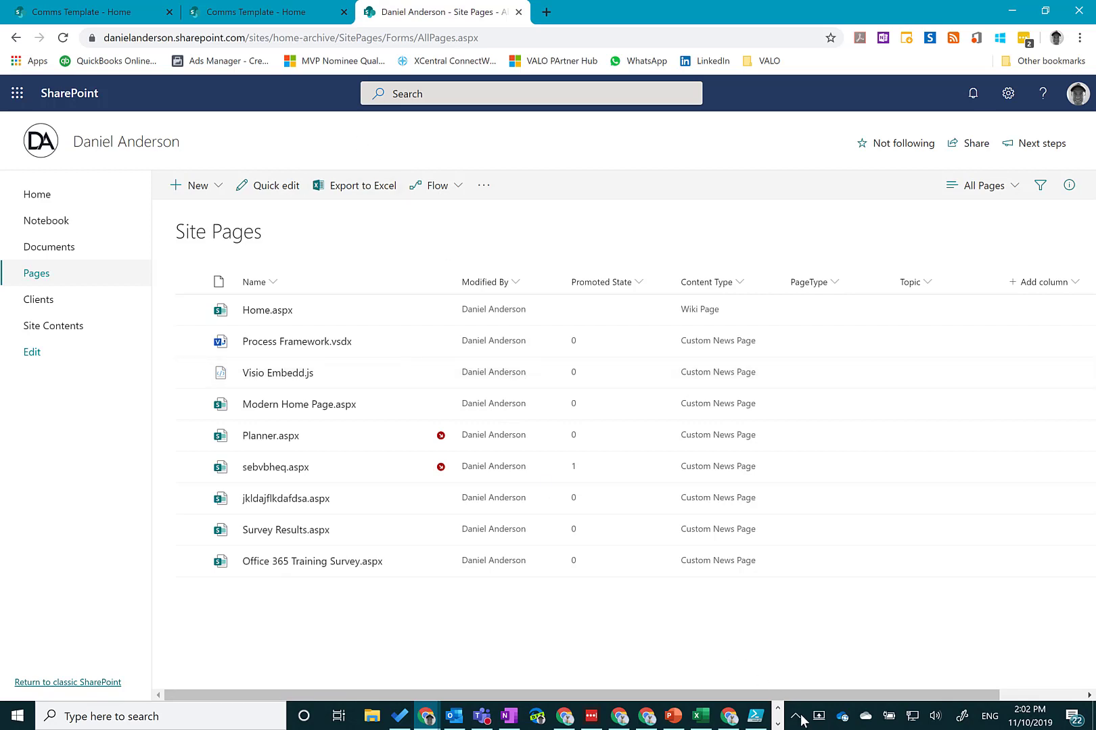
pyautogui.click(754, 716)
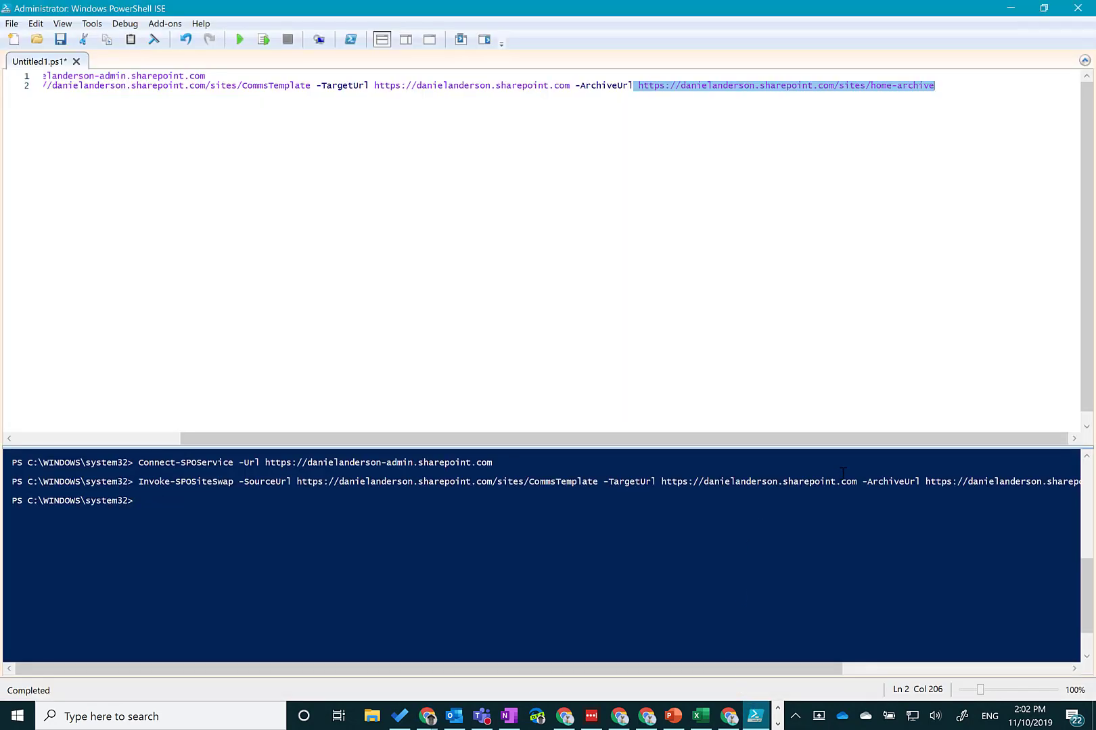
pyautogui.moveTo(896, 449)
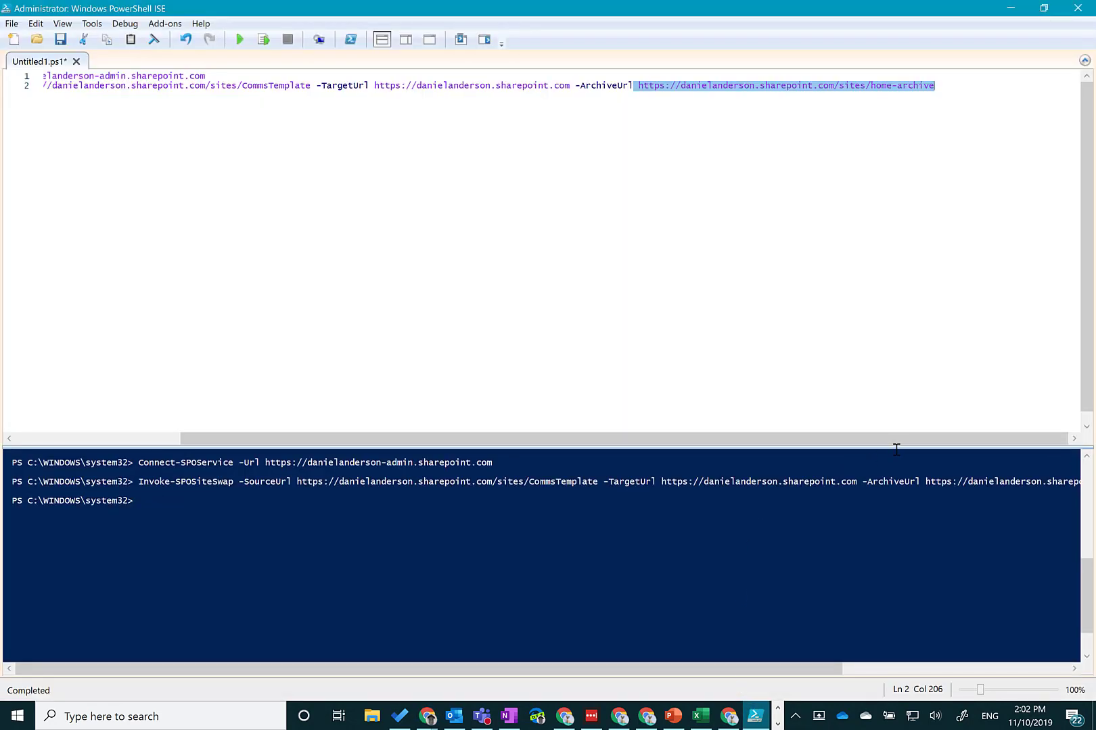
pyautogui.moveTo(713, 339)
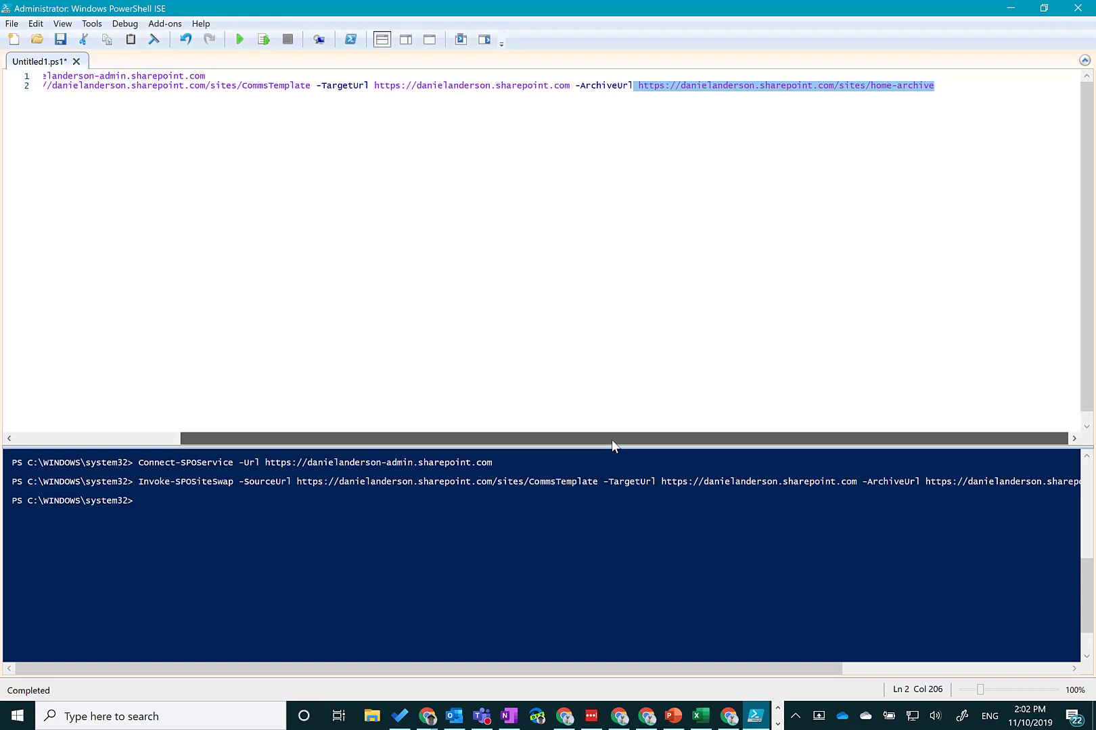
pyautogui.hscroll(-3)
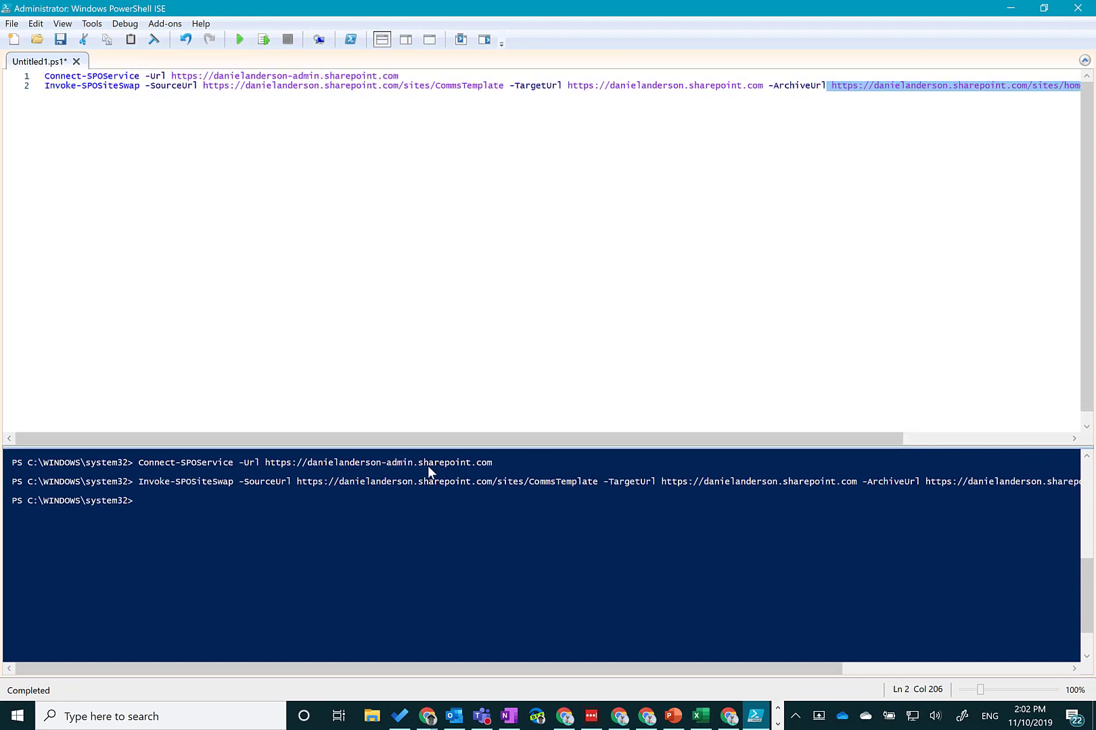
pyautogui.moveTo(513, 308)
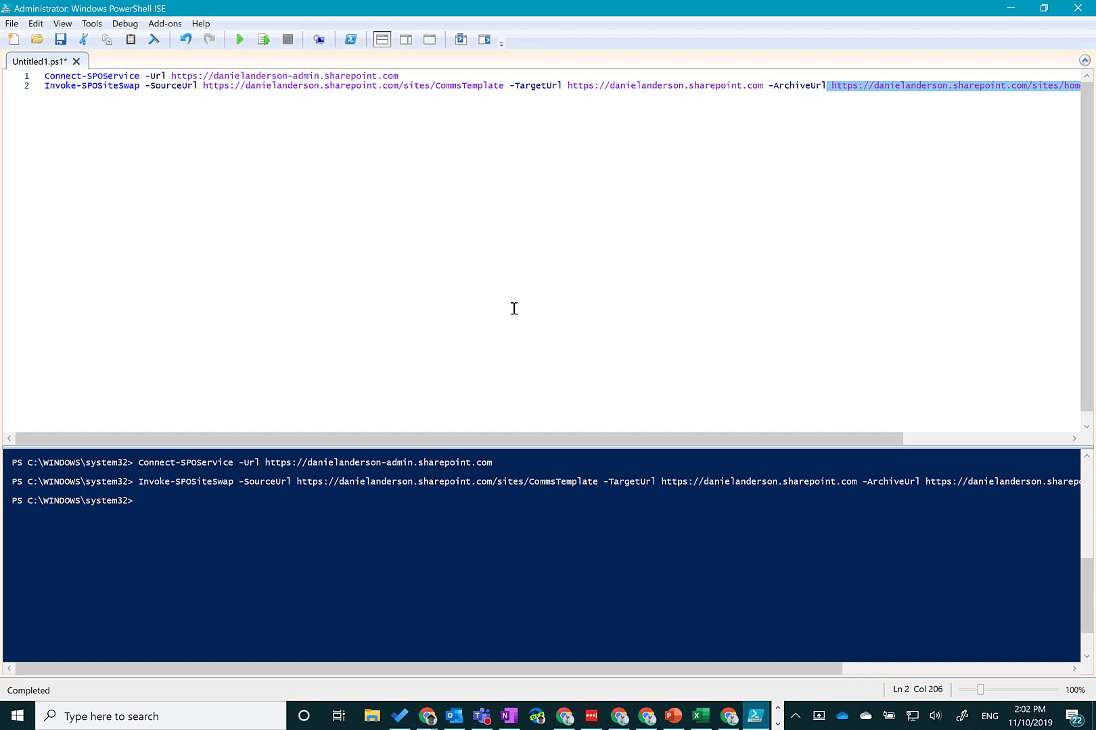